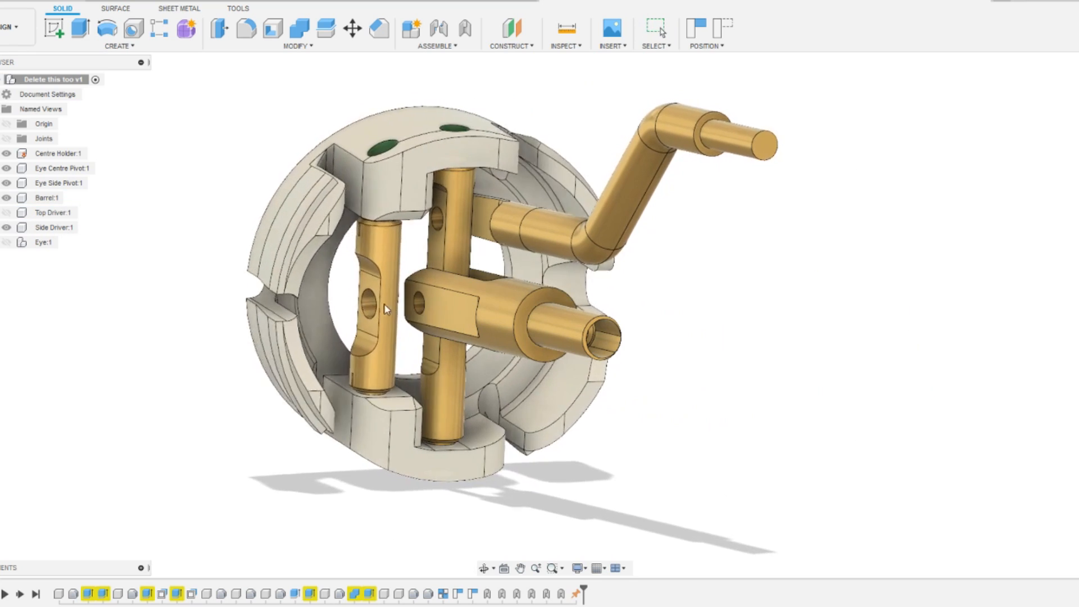
# Preview the sliced upper lid, limited to layers 0–41 of 106 (23m 59s estimate)
pyautogui.moveTo(385, 309); pyautogui.dragTo(441, 317)
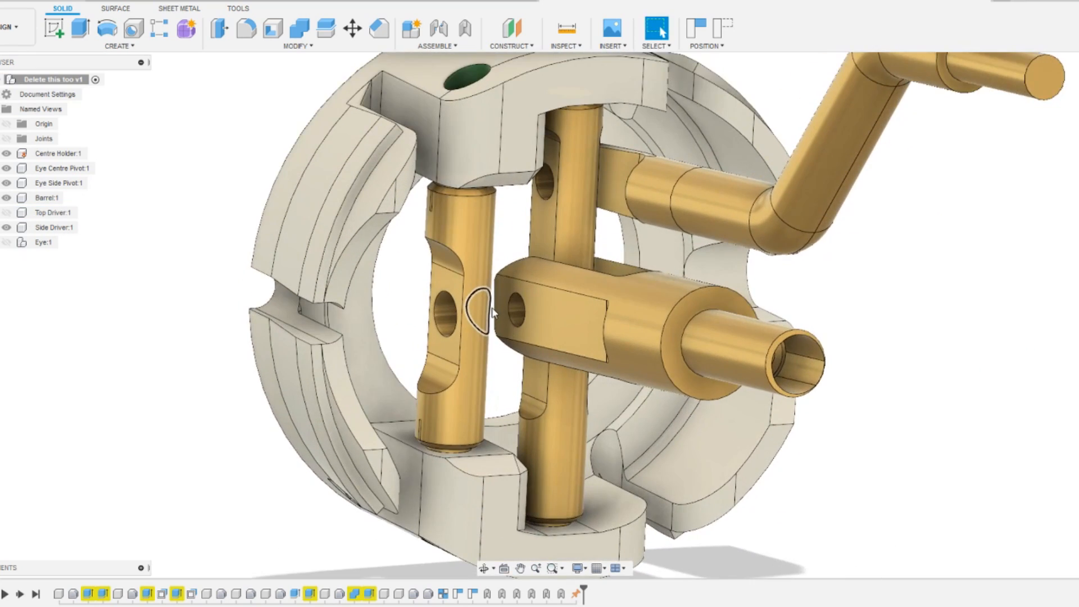
pyautogui.moveTo(493, 313); pyautogui.dragTo(492, 327)
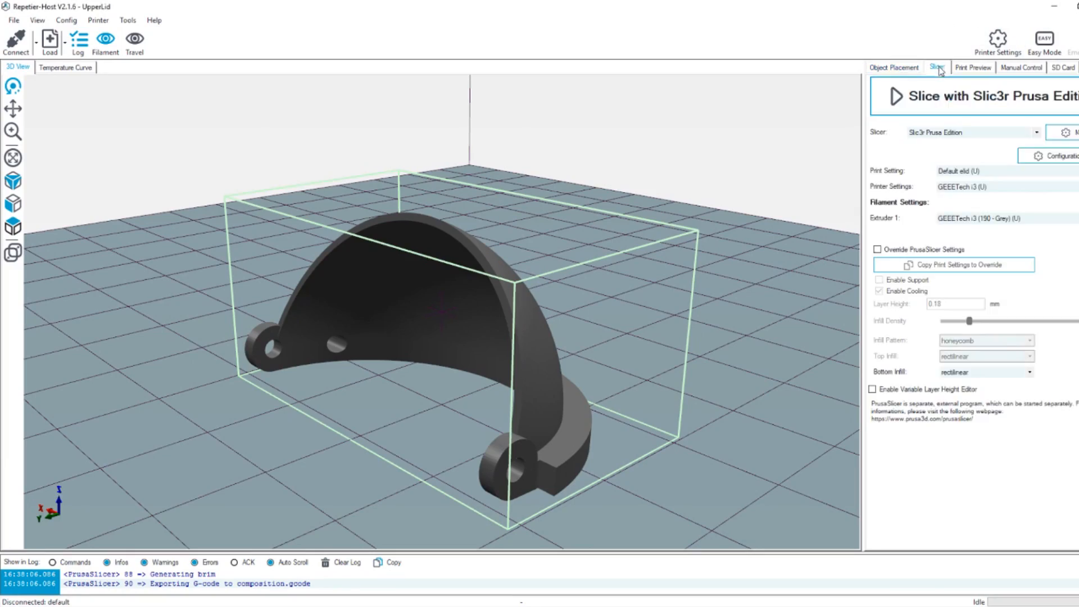
pyautogui.click(968, 96)
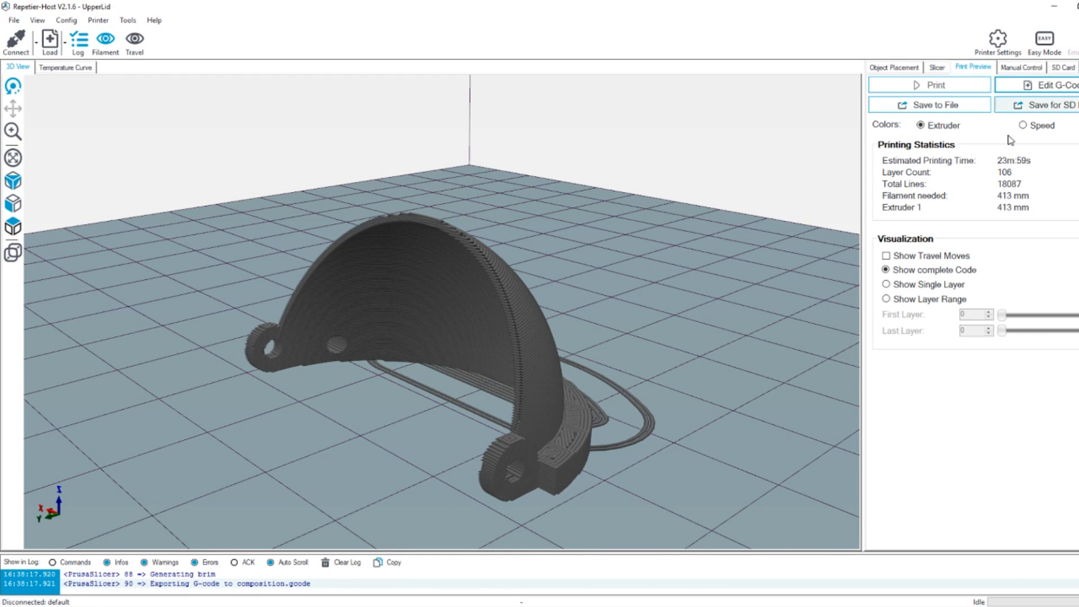
pyautogui.click(885, 299)
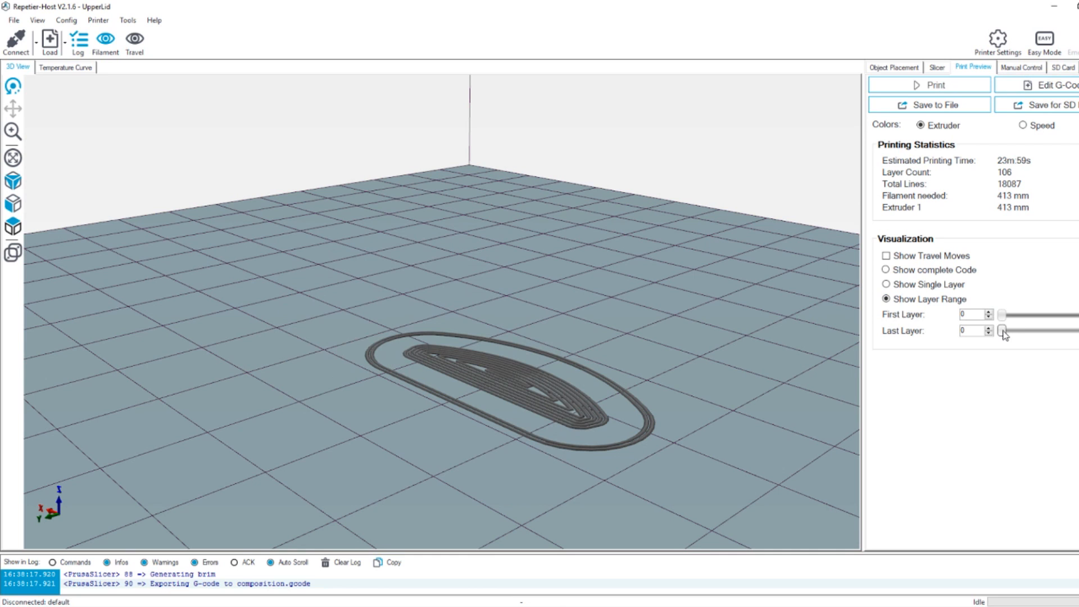
pyautogui.moveTo(1004, 331); pyautogui.dragTo(1041, 330)
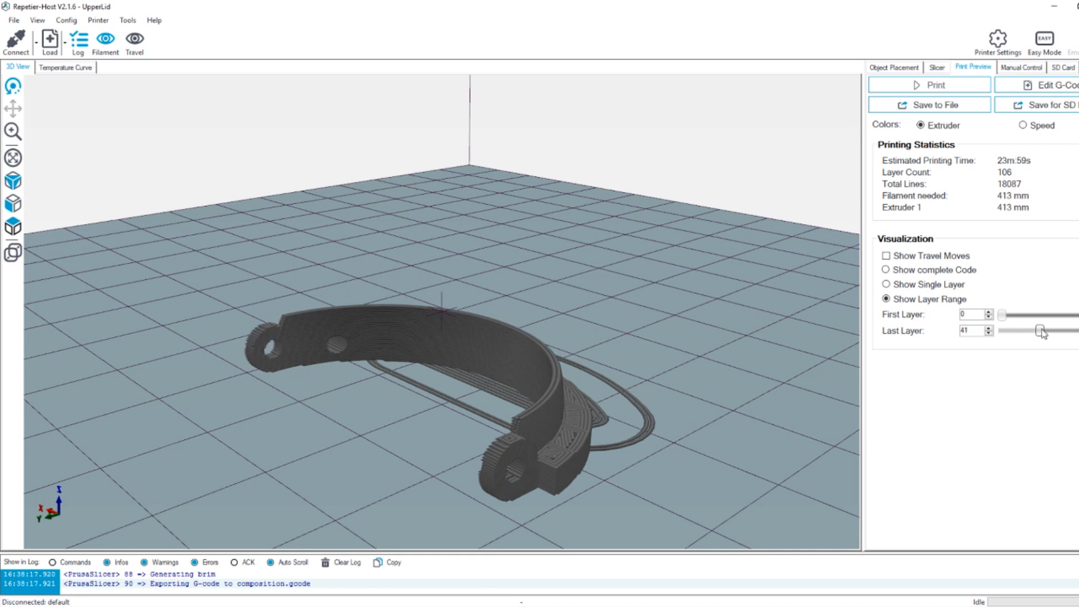
pyautogui.click(937, 67)
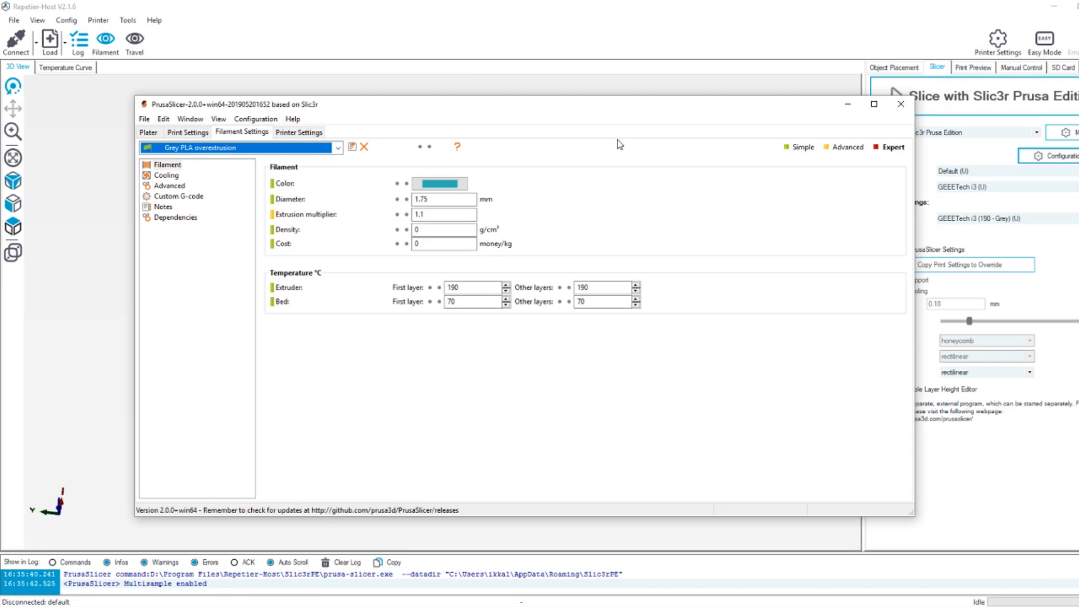
pyautogui.moveTo(564, 148)
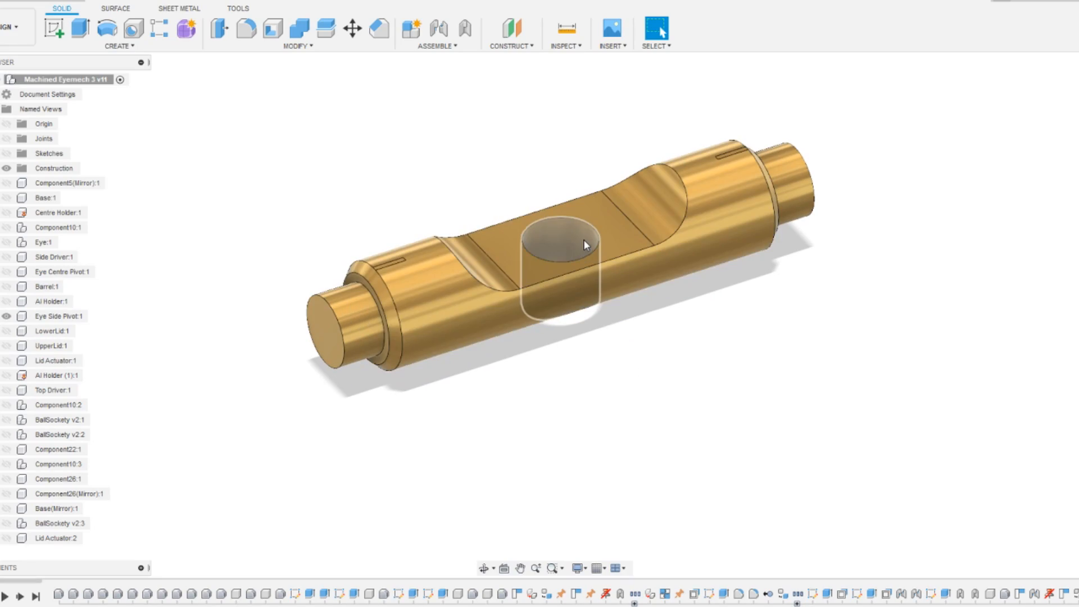
# Orbit the view to inspect the brass Top Driver rod lengthwise
pyautogui.moveTo(585, 245); pyautogui.dragTo(427, 256)
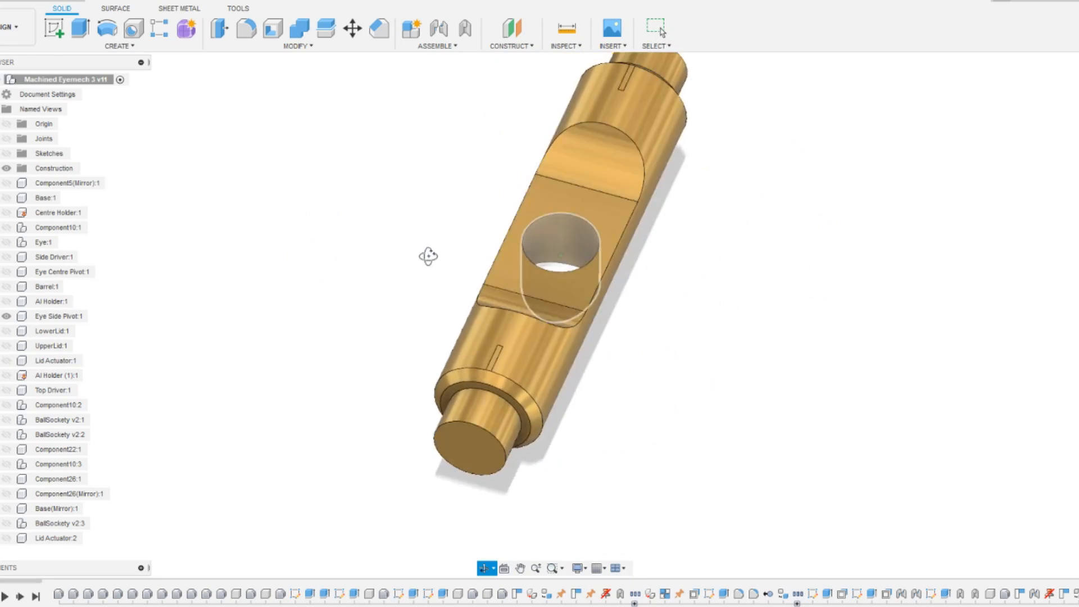
pyautogui.moveTo(428, 256); pyautogui.dragTo(206, 288)
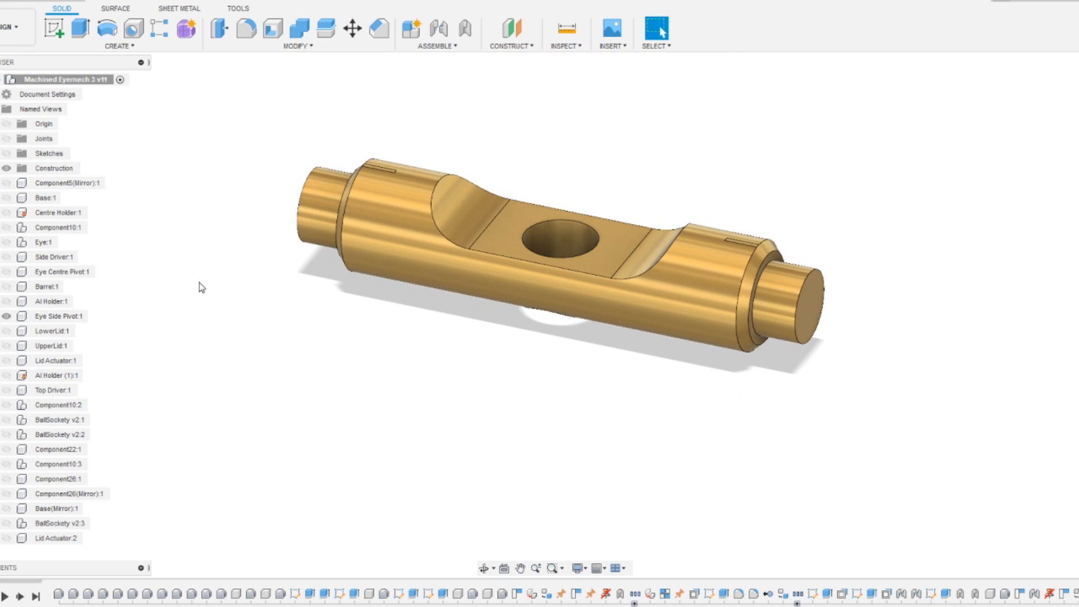
pyautogui.moveTo(13, 211)
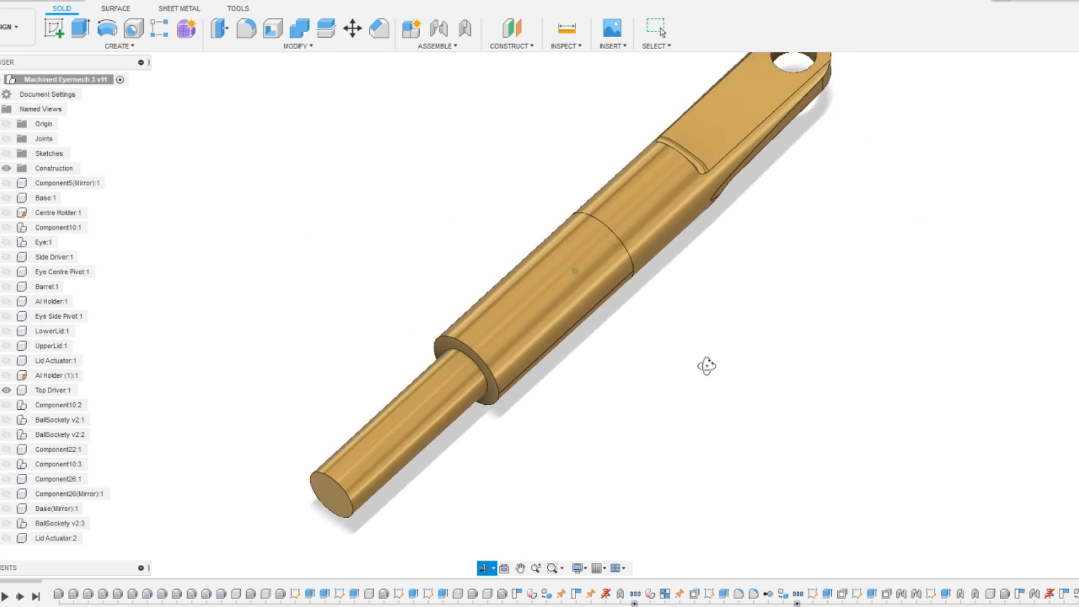
# Orbit around the Al Holder to show its threaded shaft and holed tab end
pyautogui.moveTo(707, 366); pyautogui.dragTo(864, 251)
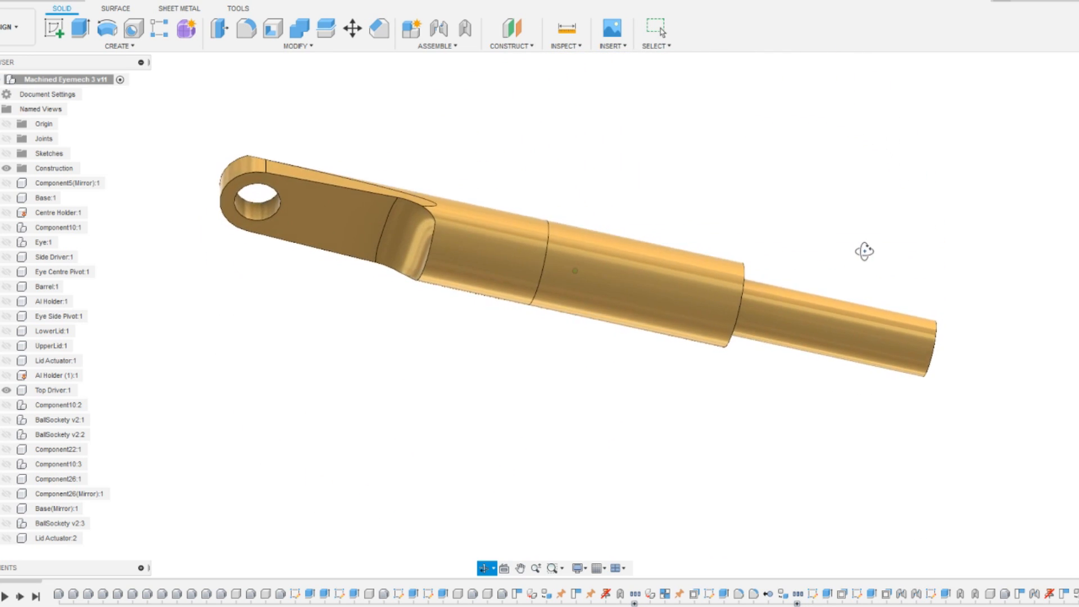
pyautogui.moveTo(864, 251); pyautogui.dragTo(507, 276)
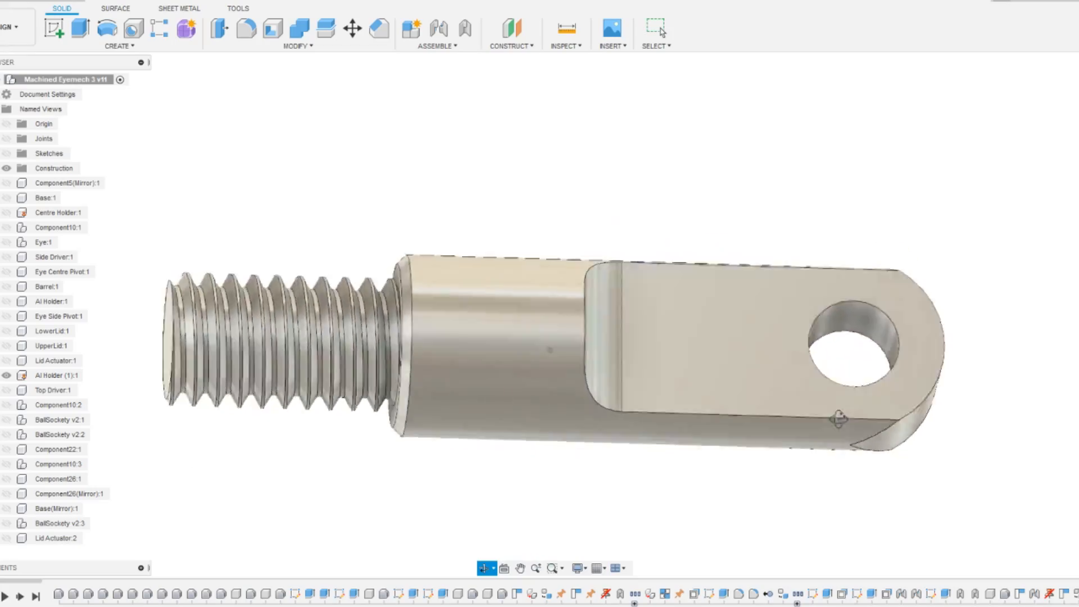
# Orbit the viewport to inspect the whole Lid Actuator and its holed crossbar tabs
pyautogui.moveTo(837, 420); pyautogui.dragTo(879, 454)
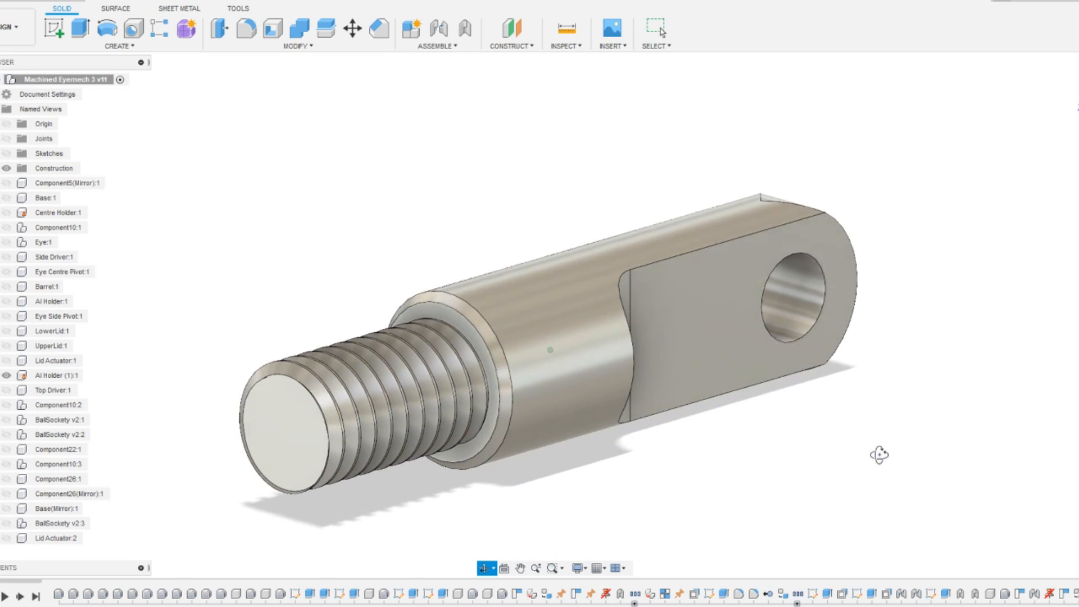
pyautogui.moveTo(879, 454); pyautogui.dragTo(695, 413)
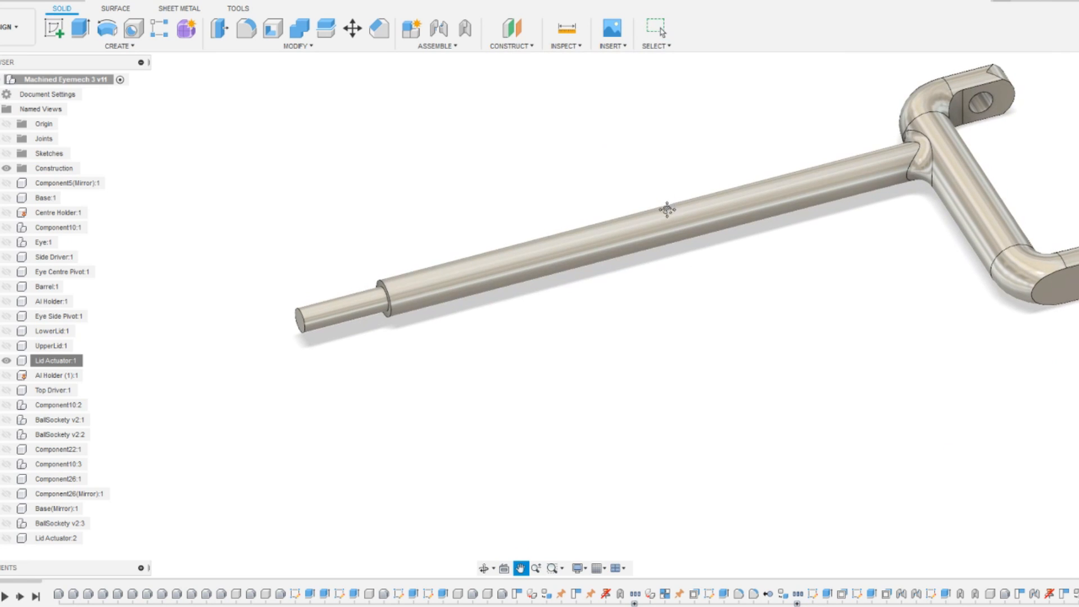
pyautogui.moveTo(665, 206); pyautogui.dragTo(592, 246)
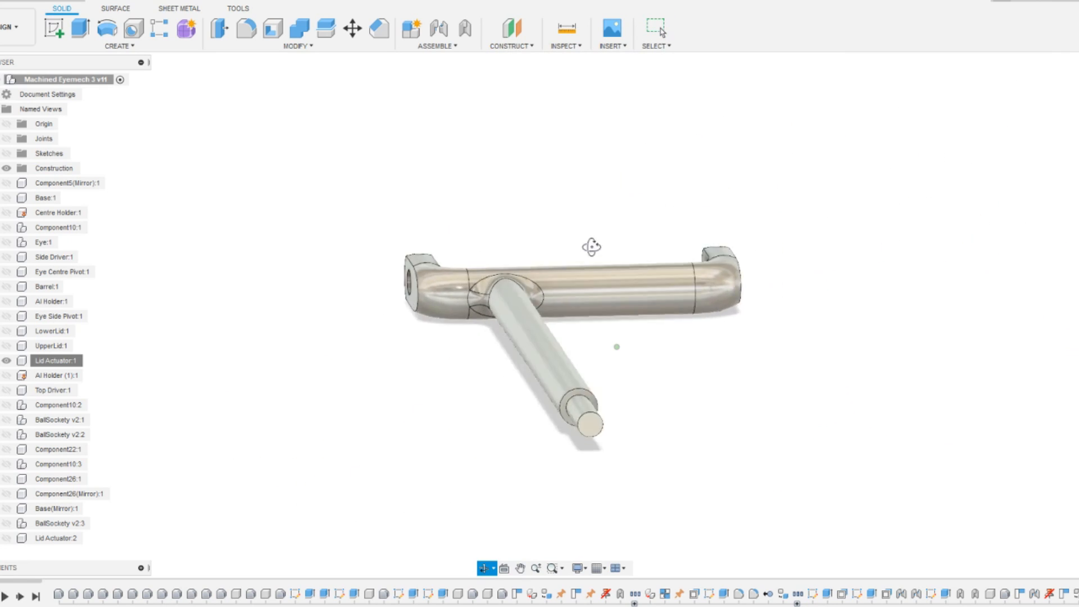